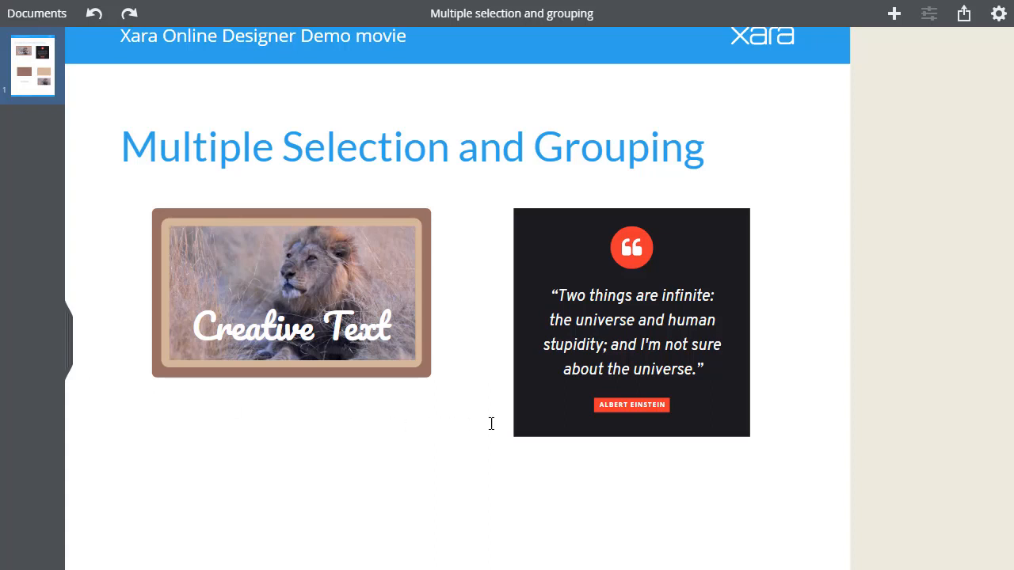
- Drop the lion photo centred onto the stacked beige and brown rectangles lower on the page
left_click(630, 323)
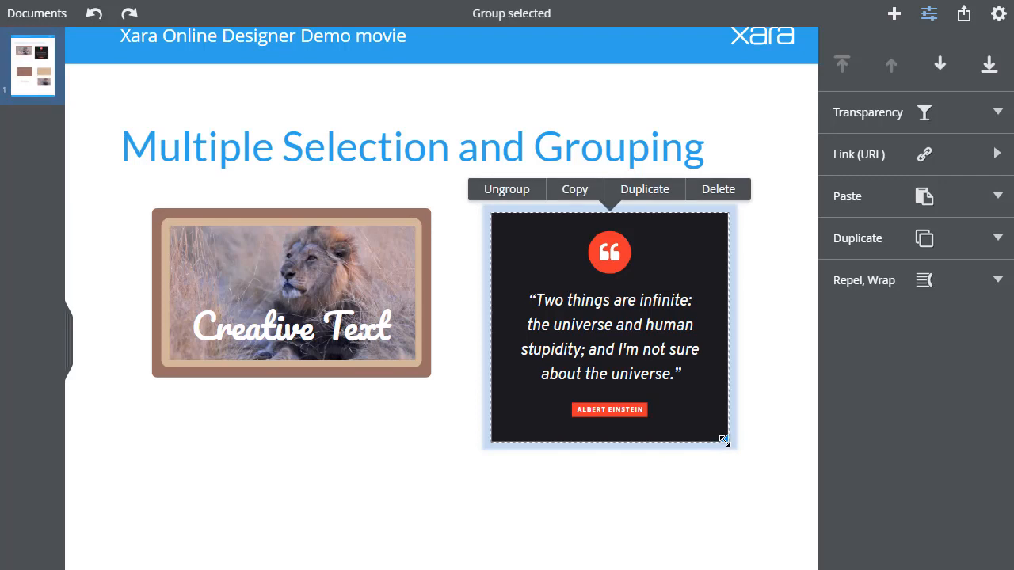
left_click_drag(724, 441, 751, 467)
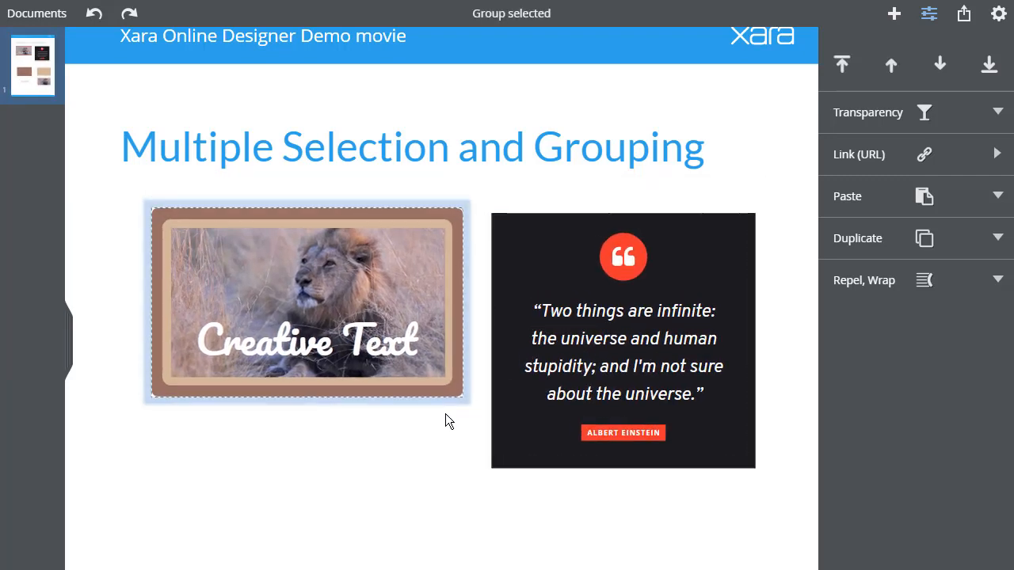
scroll("down", 3)
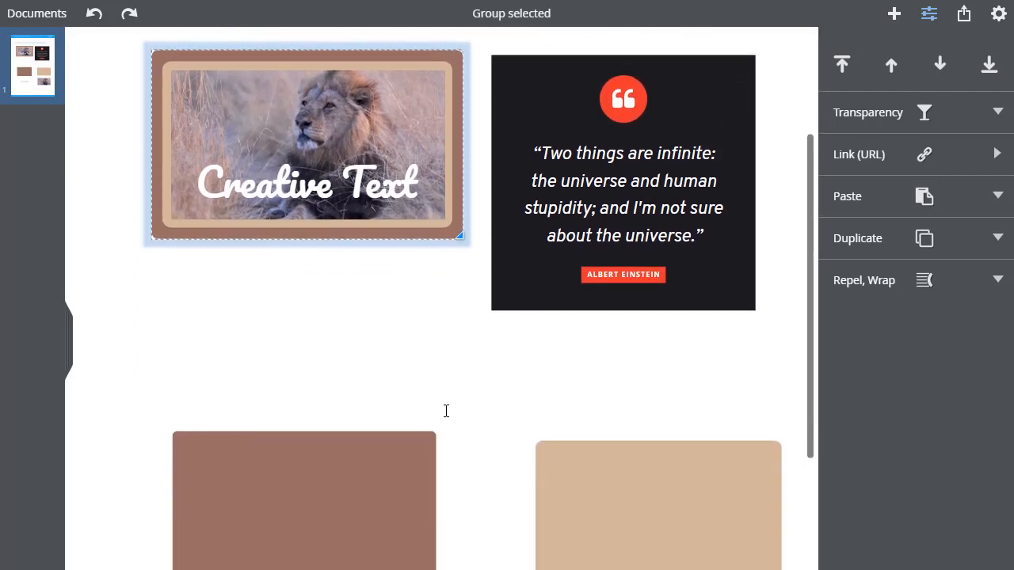
scroll("down", 3)
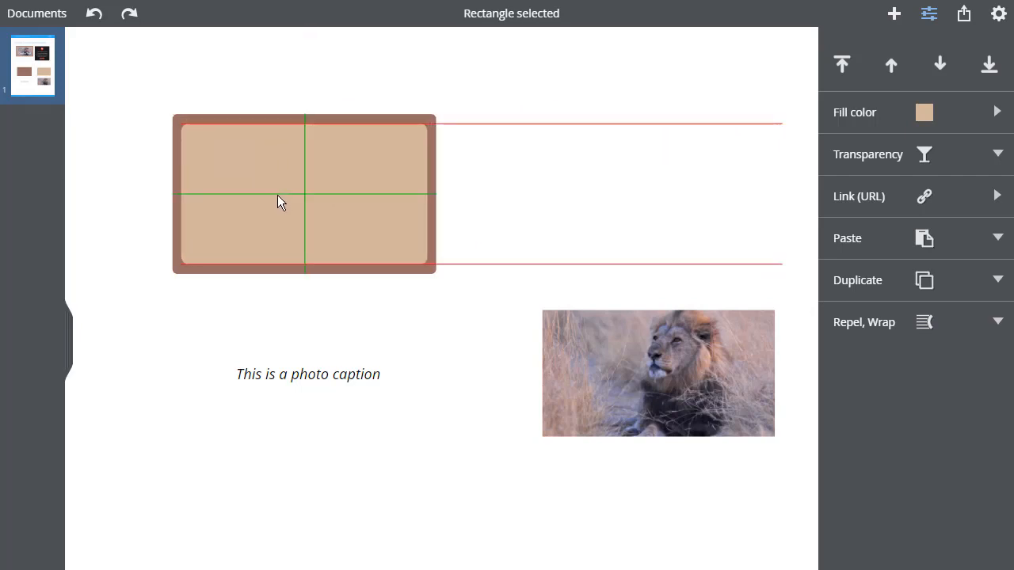
left_click(657, 372)
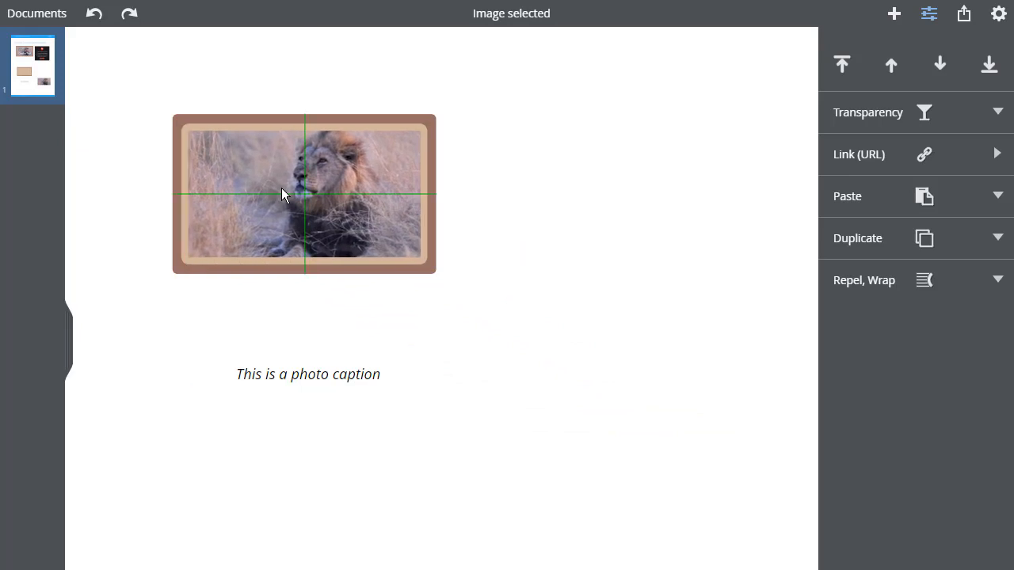
left_click(304, 194)
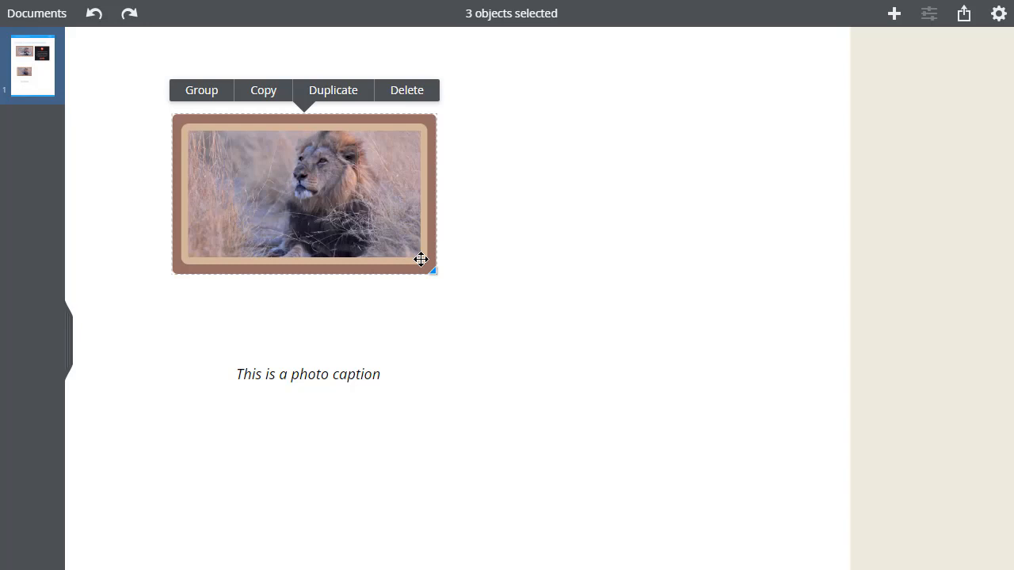
mouse_move(420, 257)
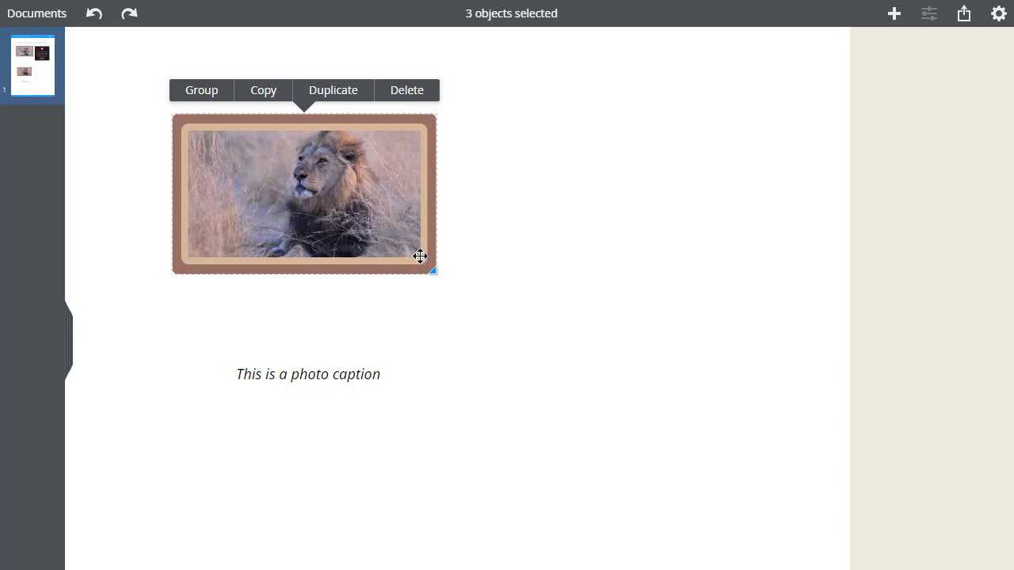
mouse_move(506, 34)
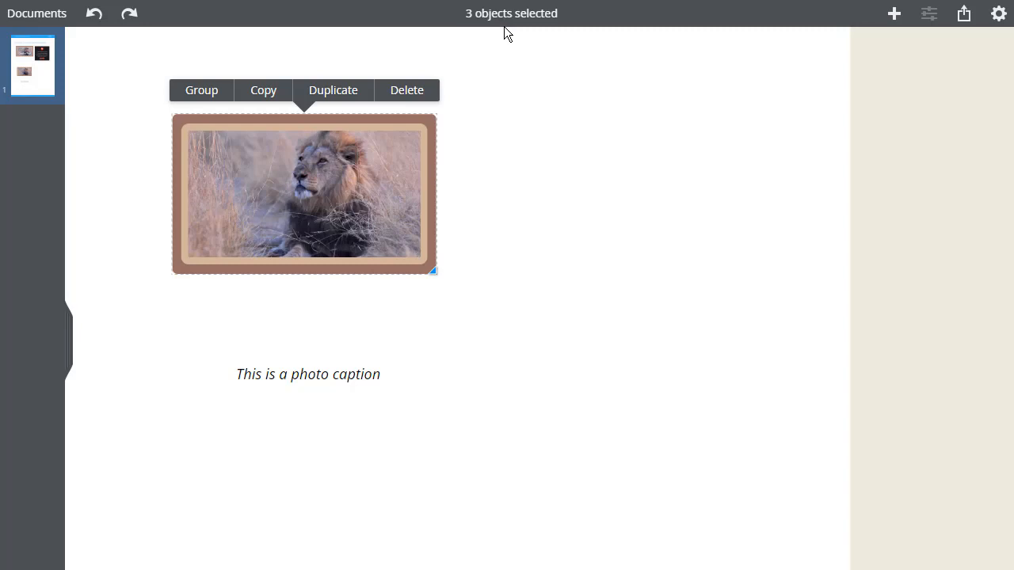
mouse_move(431, 186)
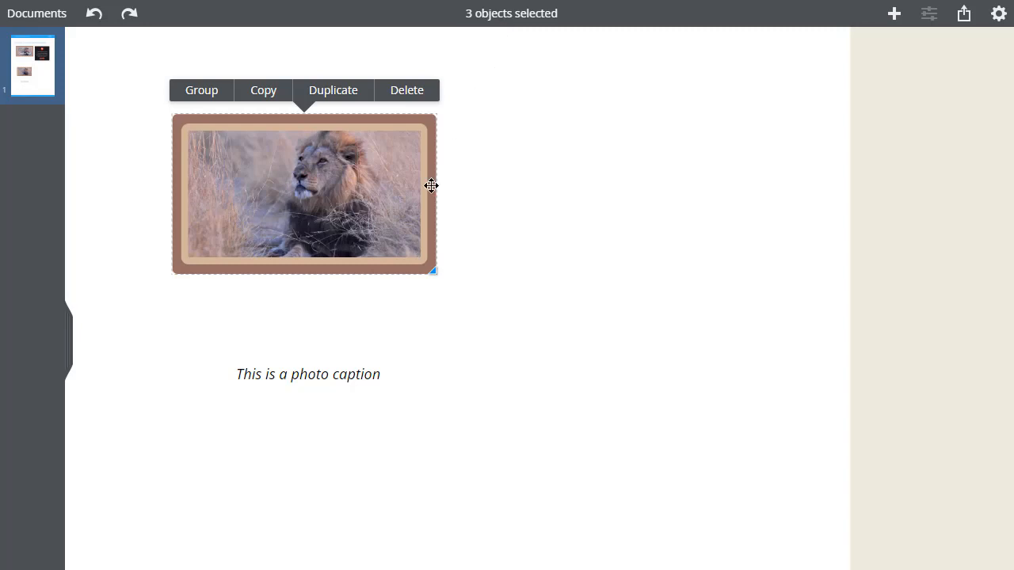
mouse_move(421, 268)
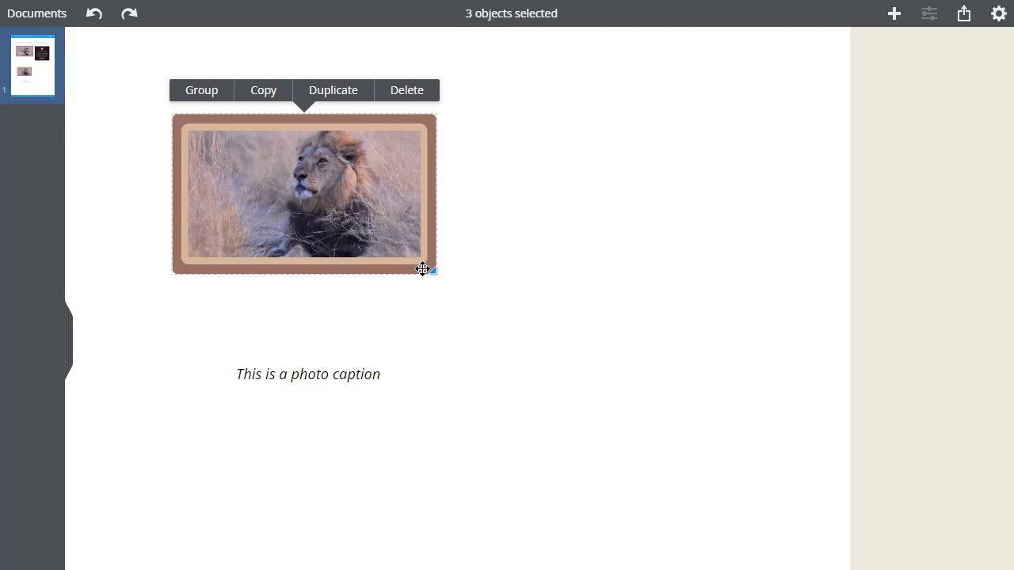
- Drag the corner handle outward so the photo and both rectangles grow together
left_click_drag(422, 270, 479, 258)
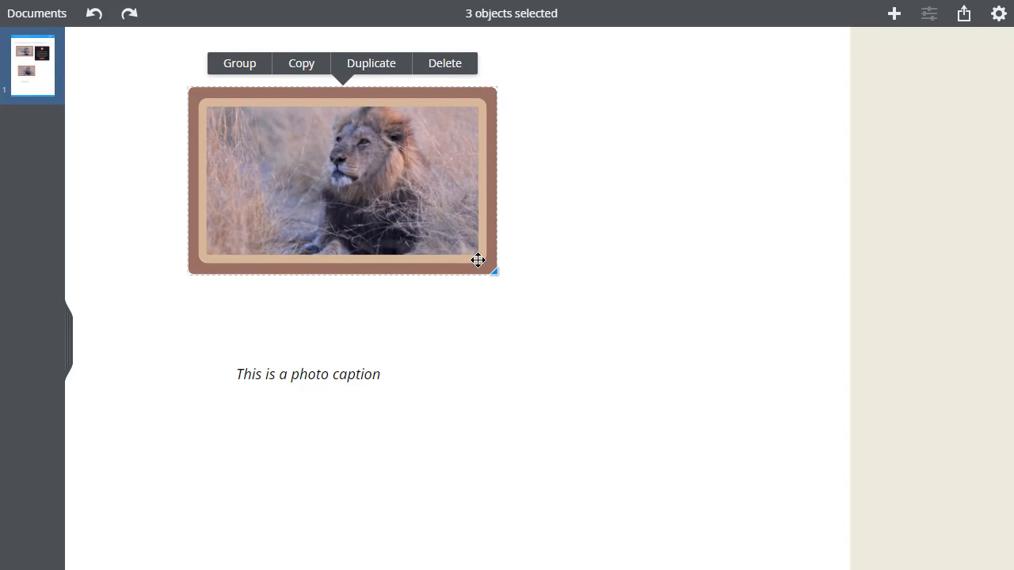
mouse_move(472, 253)
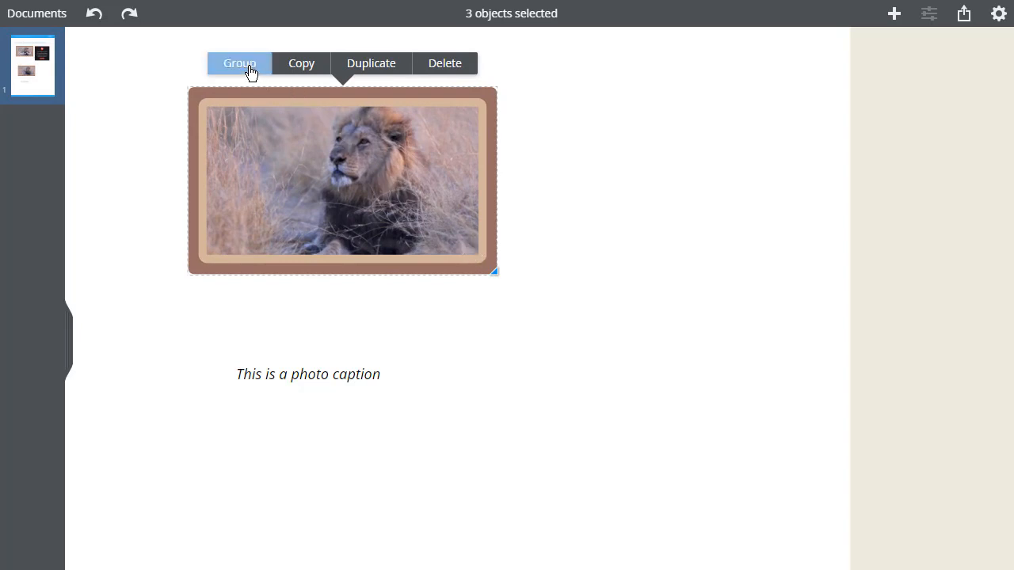
- Group the three pieces, then move the group slightly left above the caption and enlarge it
left_click(239, 64)
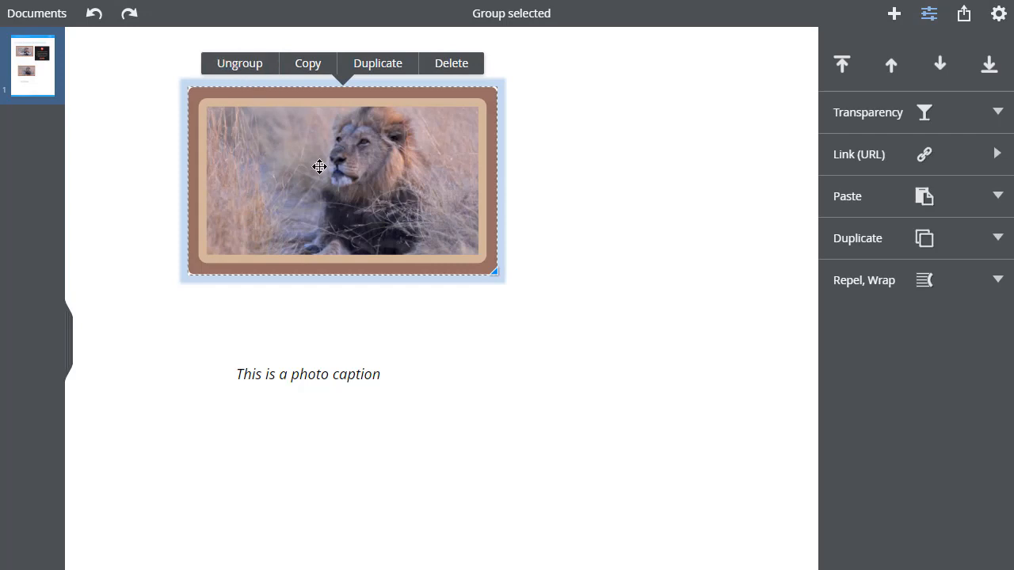
mouse_move(467, 283)
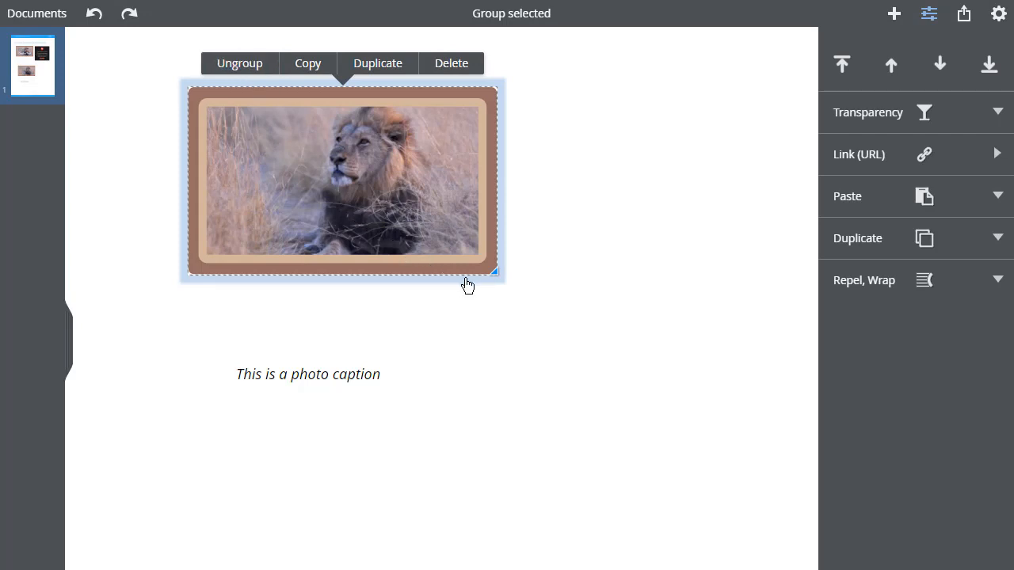
left_click_drag(341, 180, 412, 202)
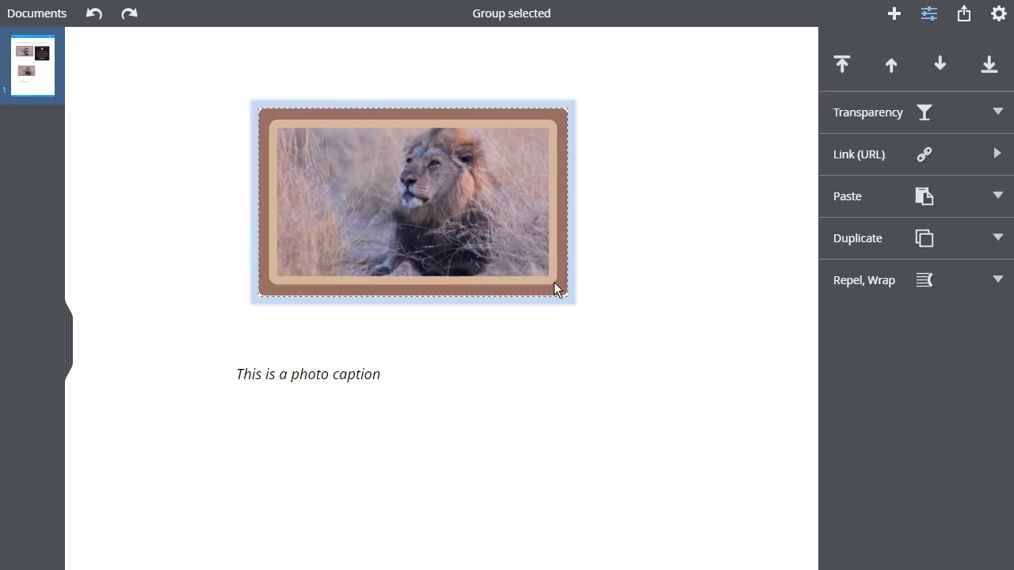
left_click_drag(554, 288, 515, 198)
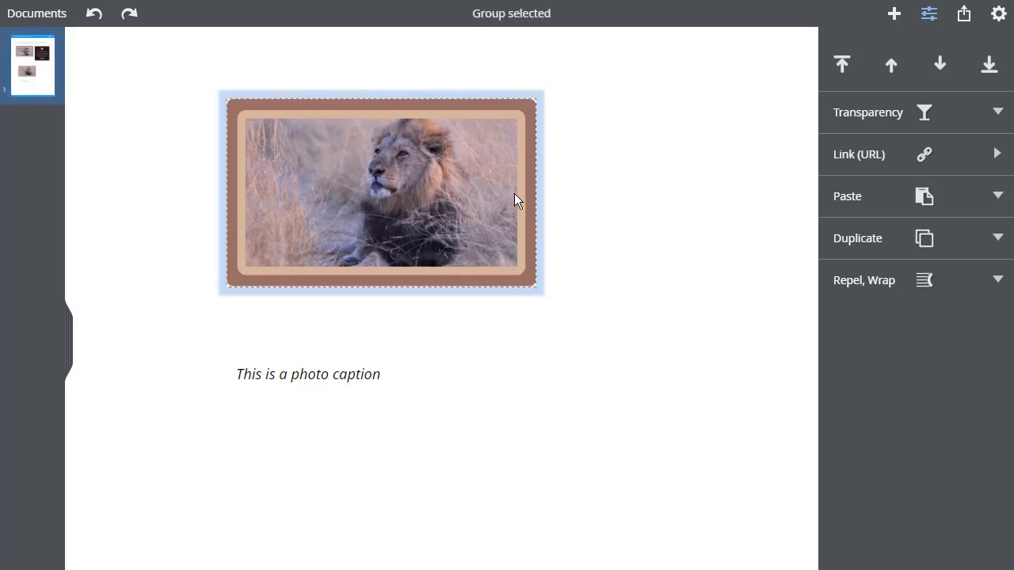
left_click_drag(514, 198, 478, 197)
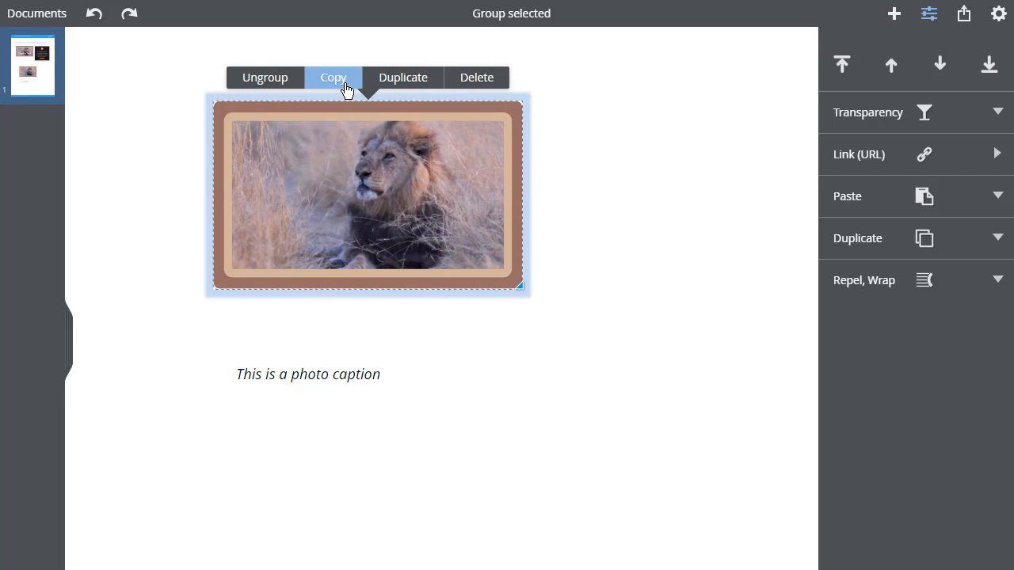
mouse_move(476, 76)
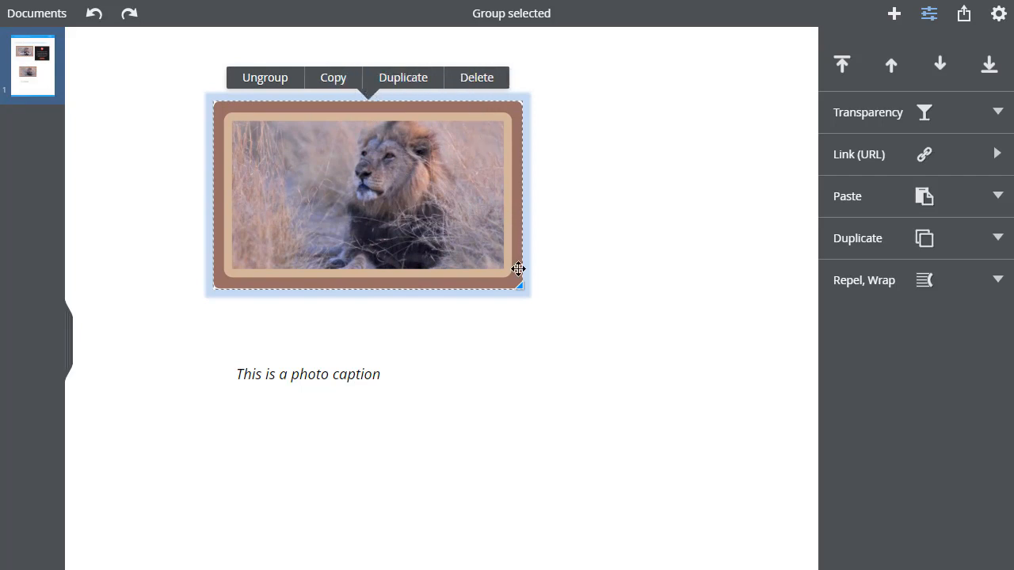
left_click_drag(520, 285, 570, 324)
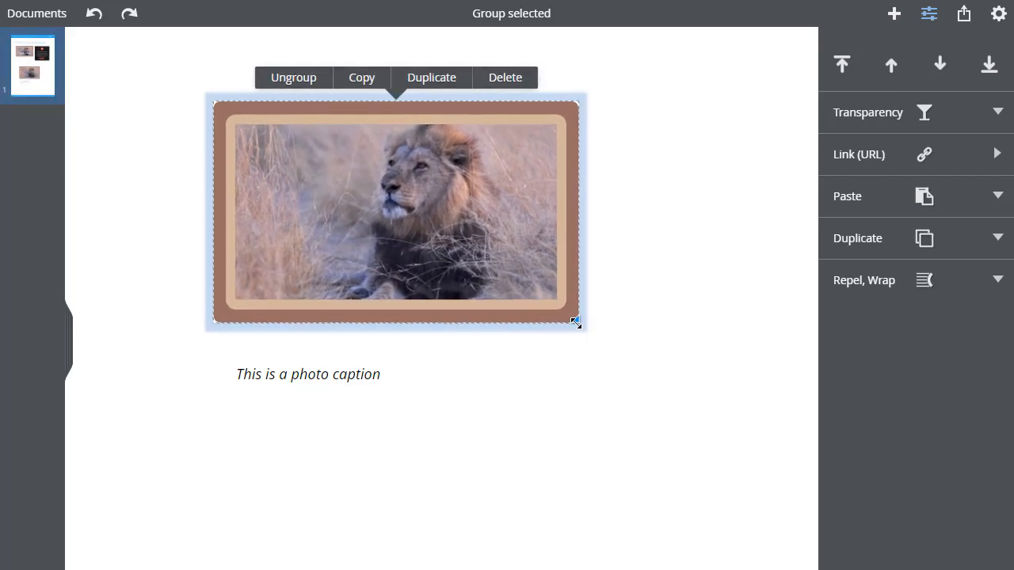
mouse_move(361, 383)
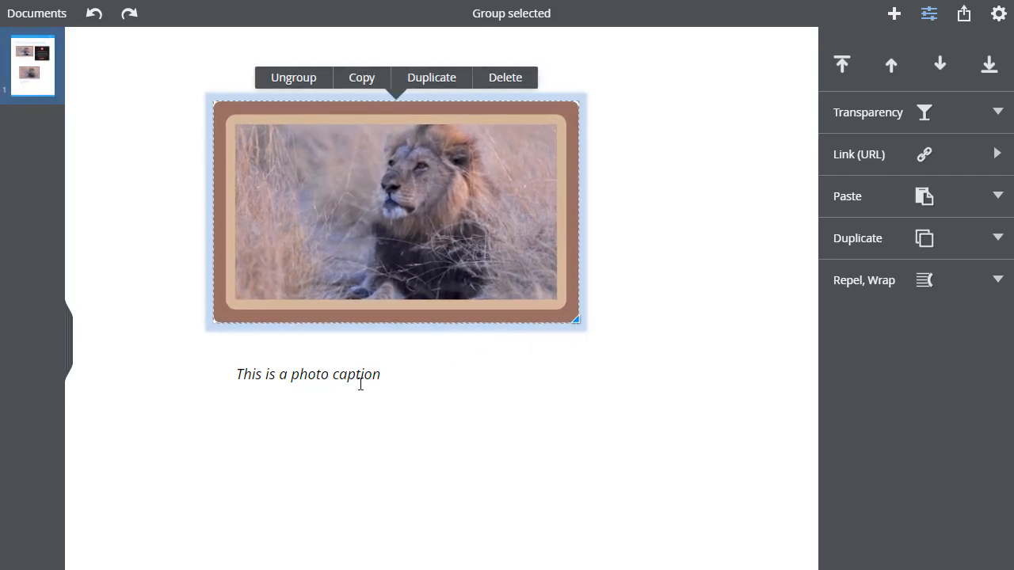
- Move the caption directly under the lion frame and select it together with the frame
left_click(307, 374)
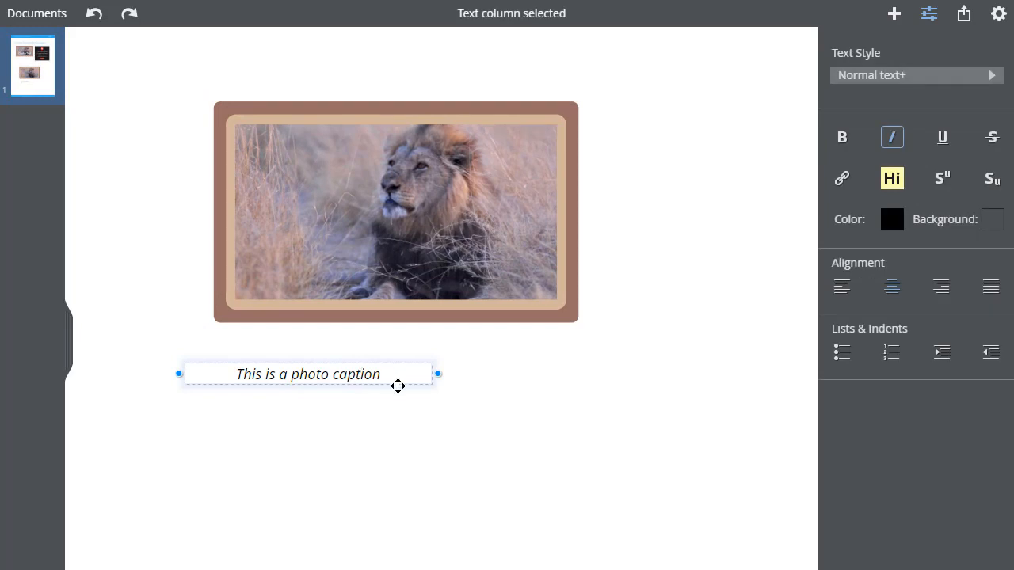
left_click_drag(308, 373, 386, 341)
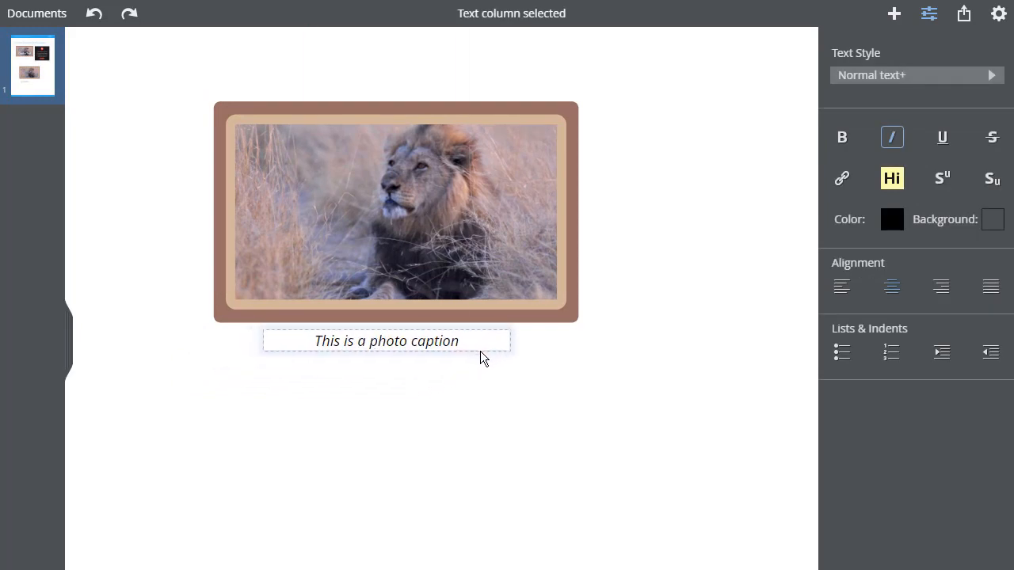
left_click(386, 341)
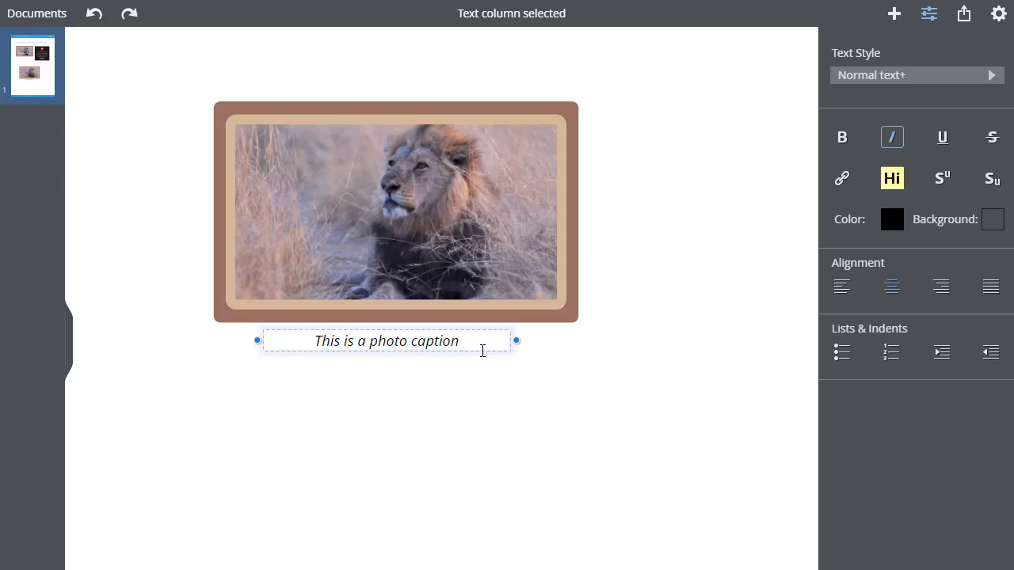
right_click(386, 340)
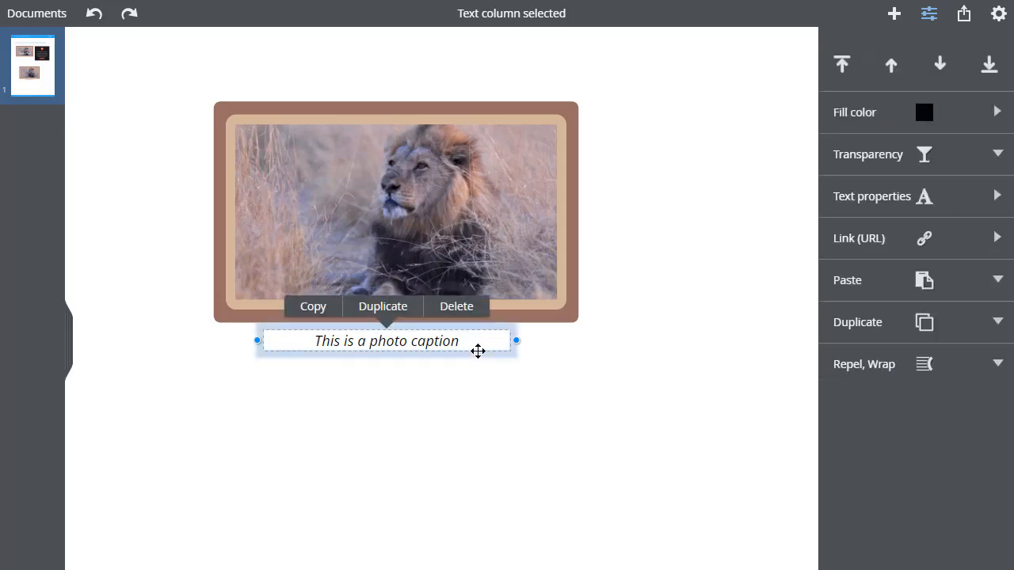
left_click(396, 209)
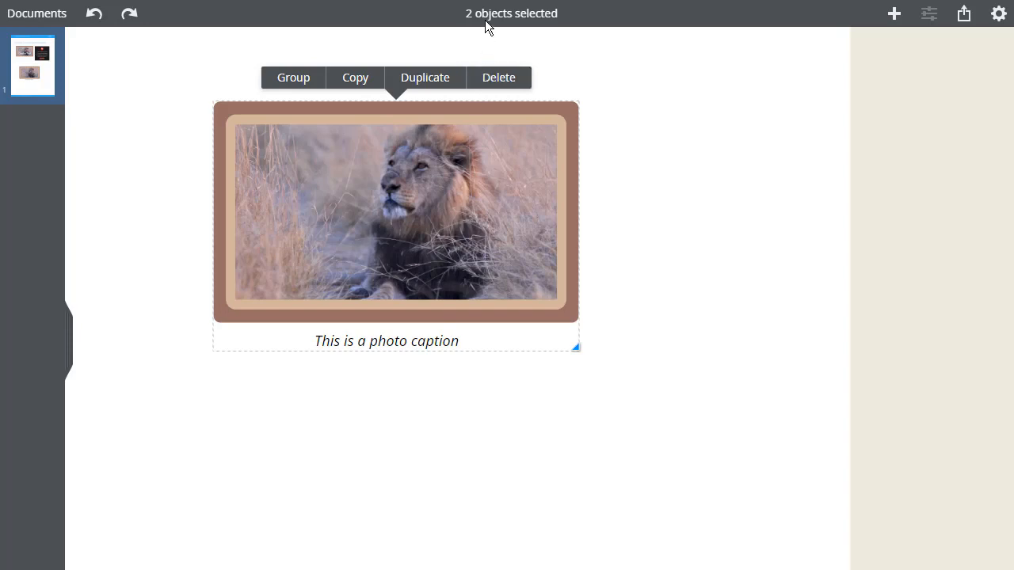
mouse_move(501, 152)
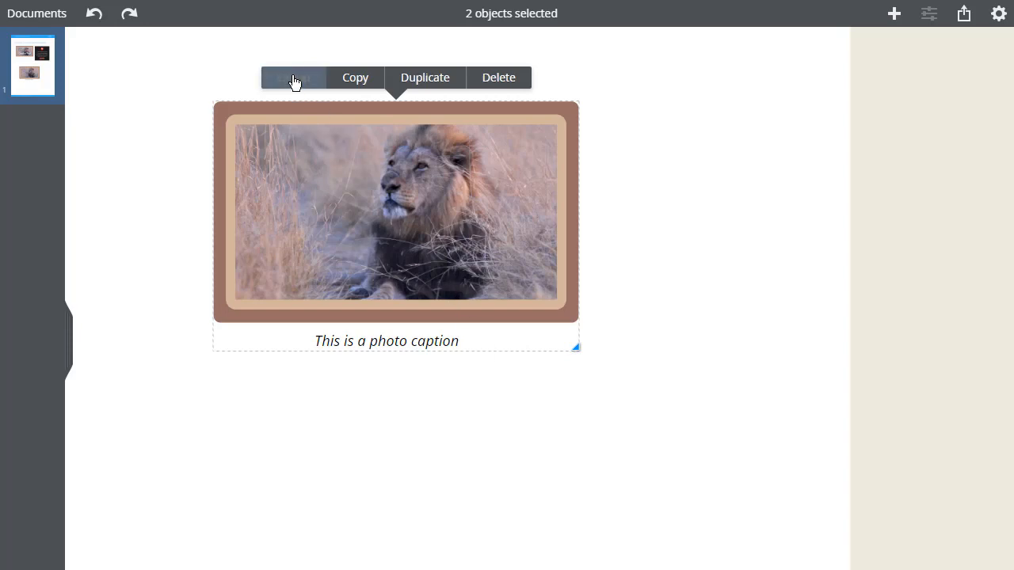
- Group frame and caption, then edit the caption to 'This is a photo caption of a lion'
left_click(293, 76)
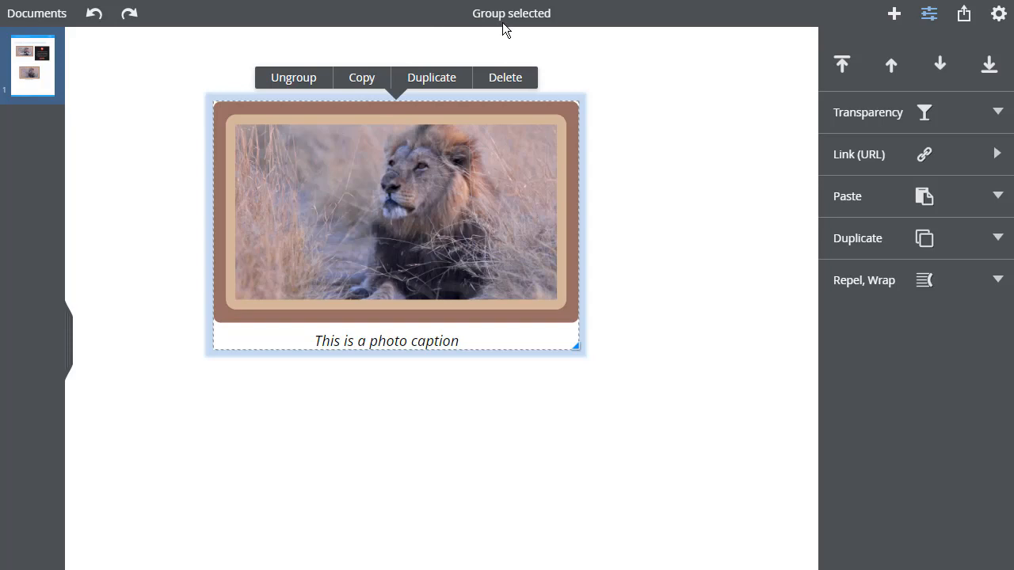
mouse_move(591, 219)
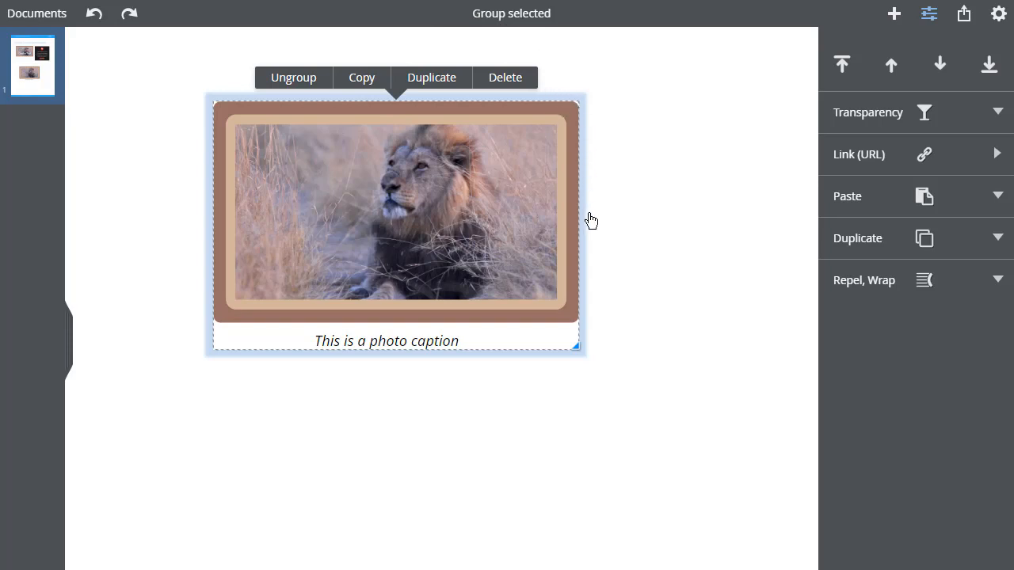
mouse_move(584, 345)
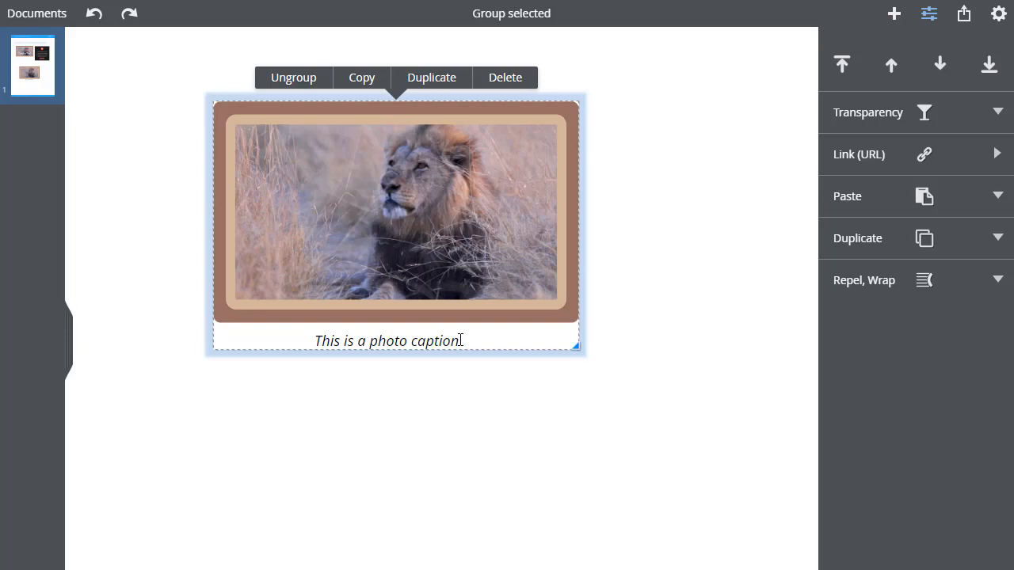
left_click(388, 341)
type(" of a lion")
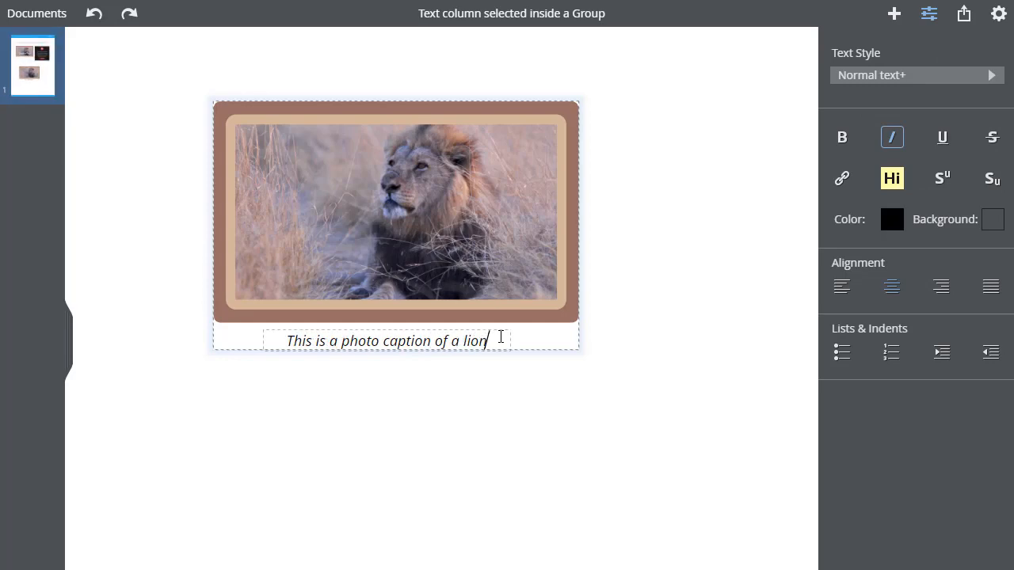
mouse_move(555, 352)
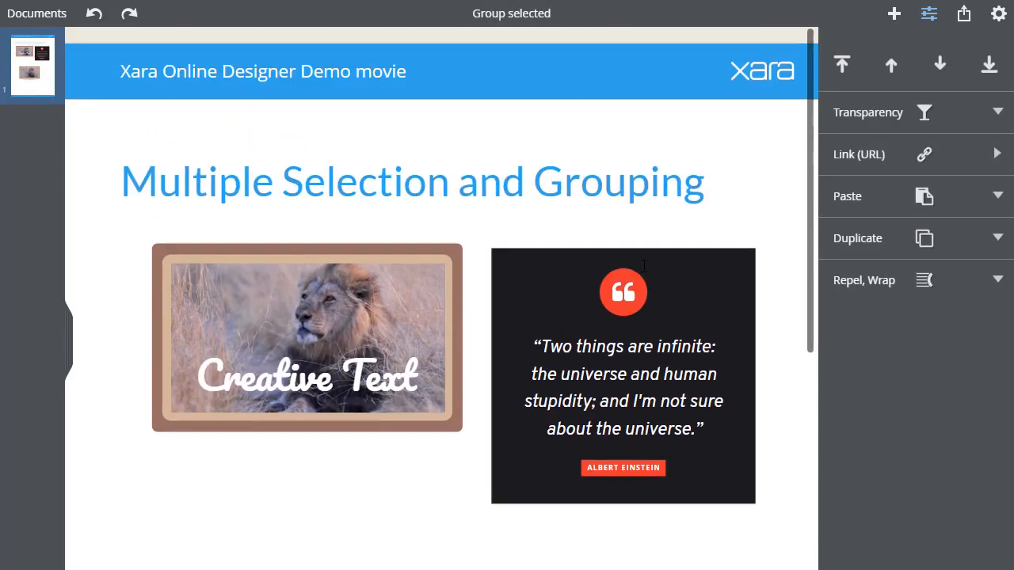
left_click(623, 291)
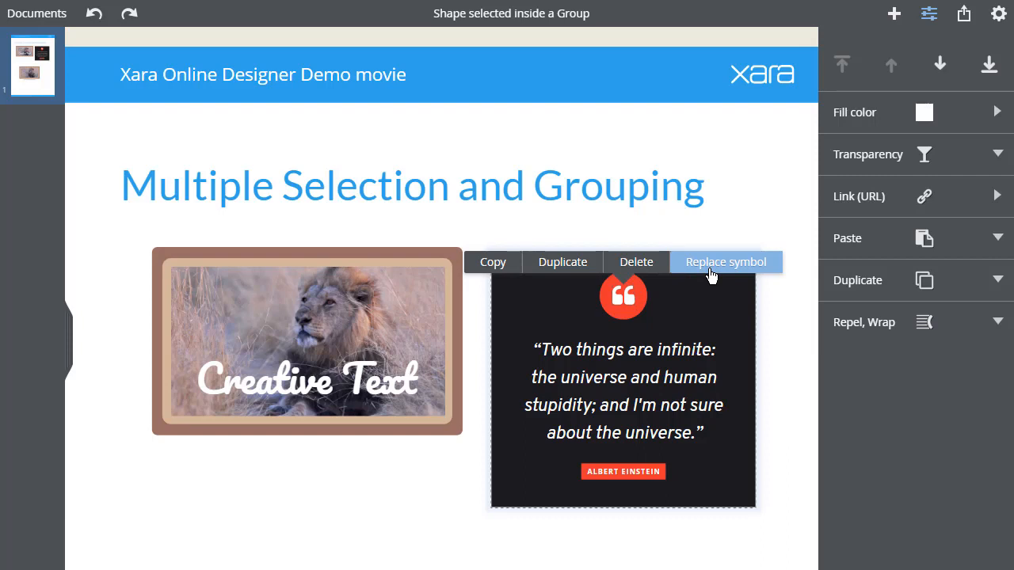
mouse_move(856, 111)
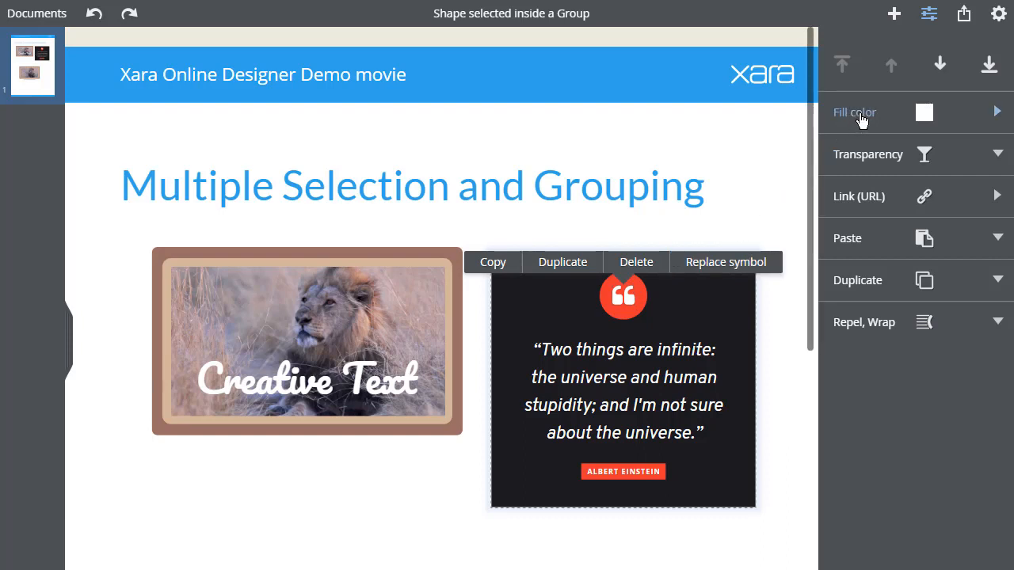
left_click(856, 111)
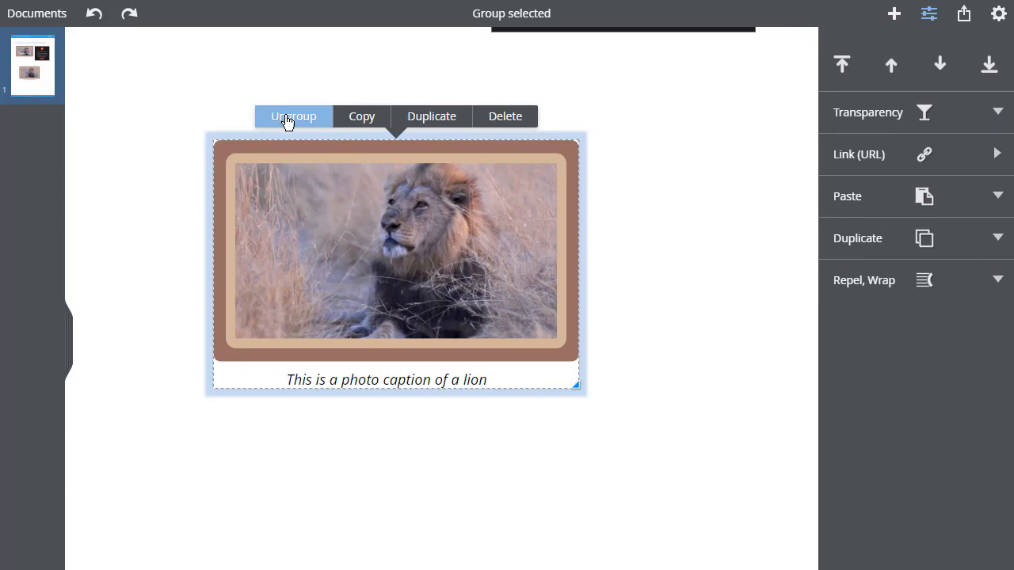
- Ungroup the captioned picture, then ungroup the frame into photo and two rectangles
left_click(293, 116)
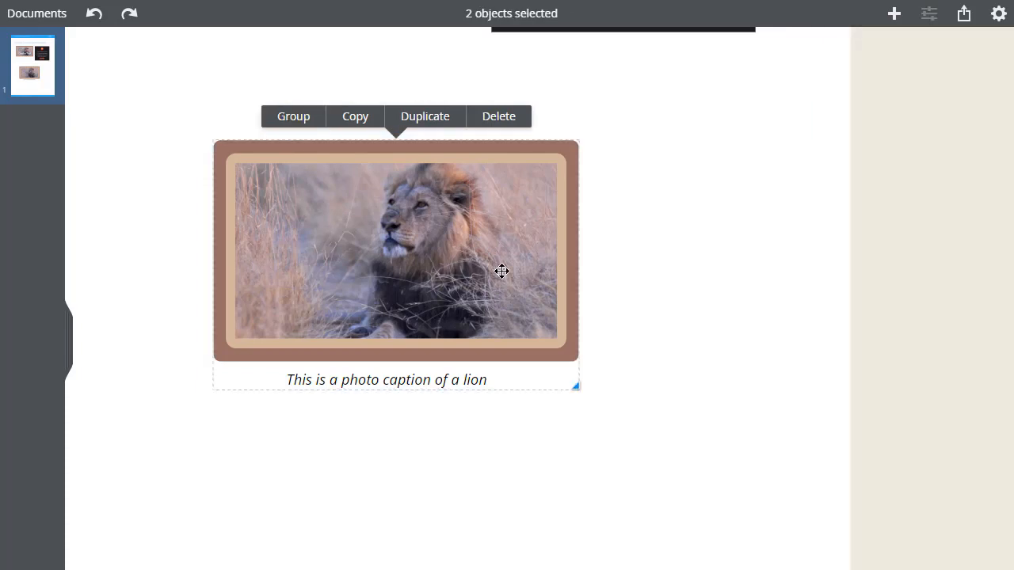
left_click(293, 116)
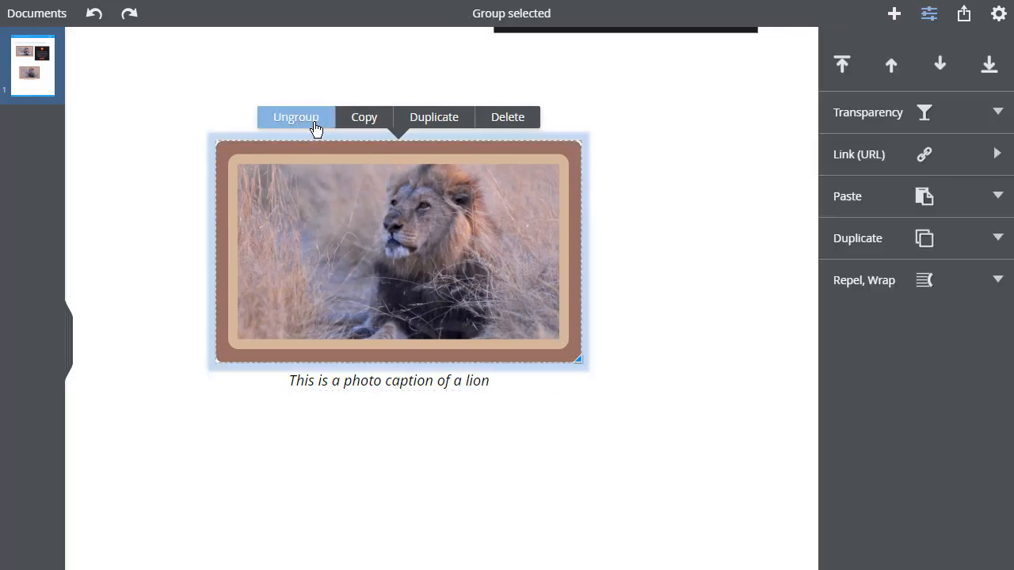
left_click(295, 117)
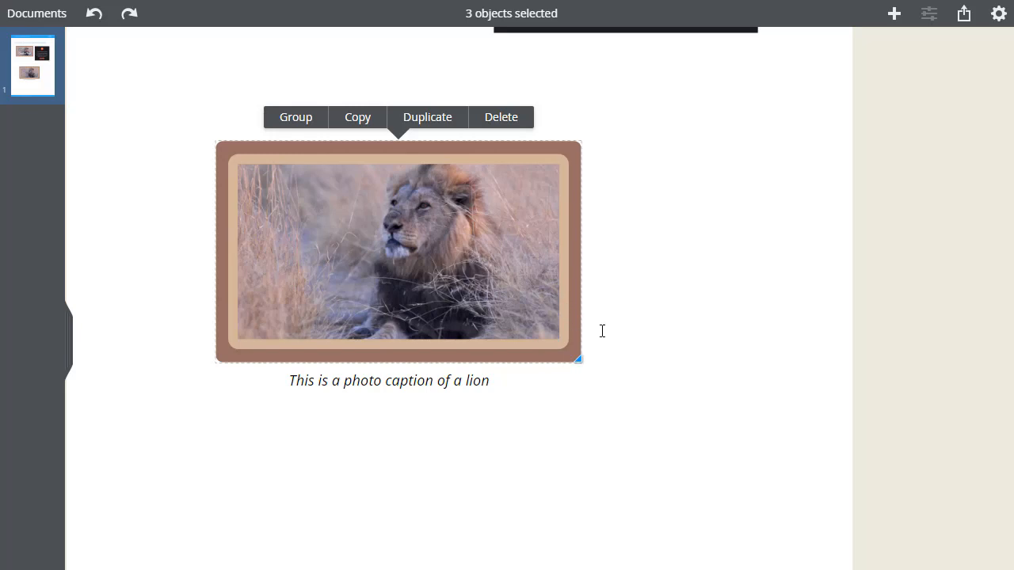
- Pull the brown rectangle right and the tan rectangle left, leaving the lion photo alone
left_click_drag(397, 252, 446, 164)
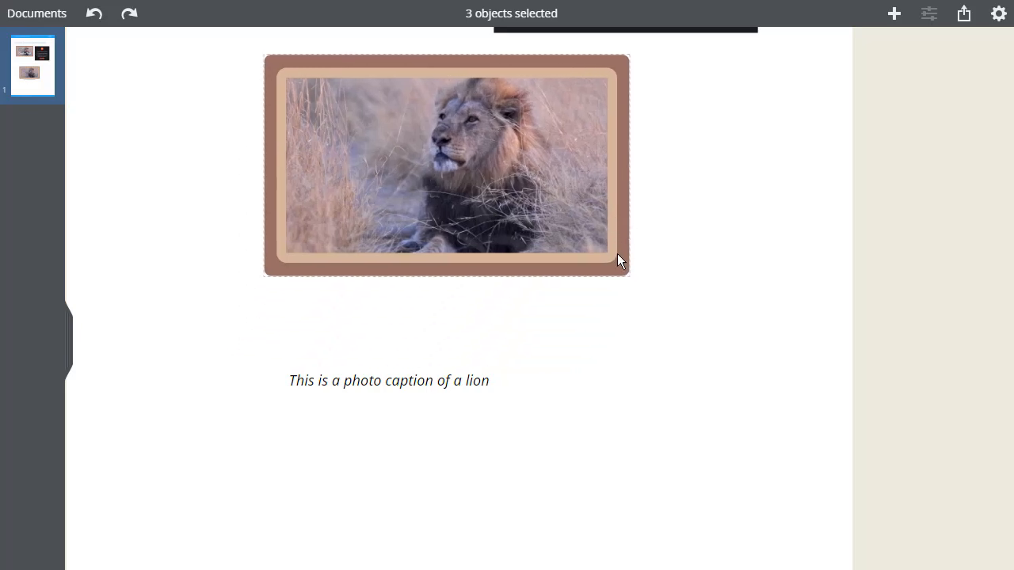
left_click_drag(621, 269, 586, 311)
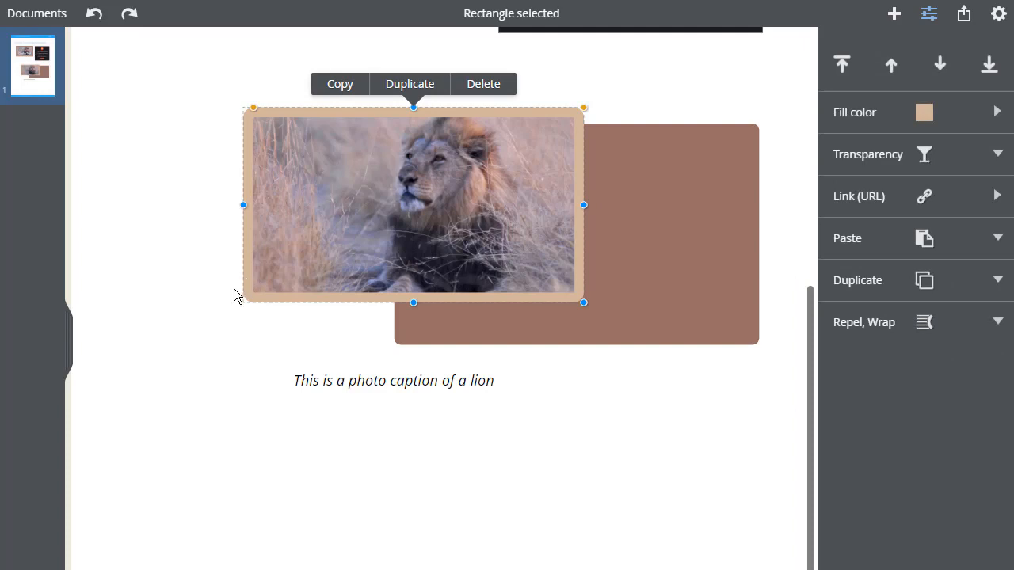
left_click_drag(412, 204, 272, 234)
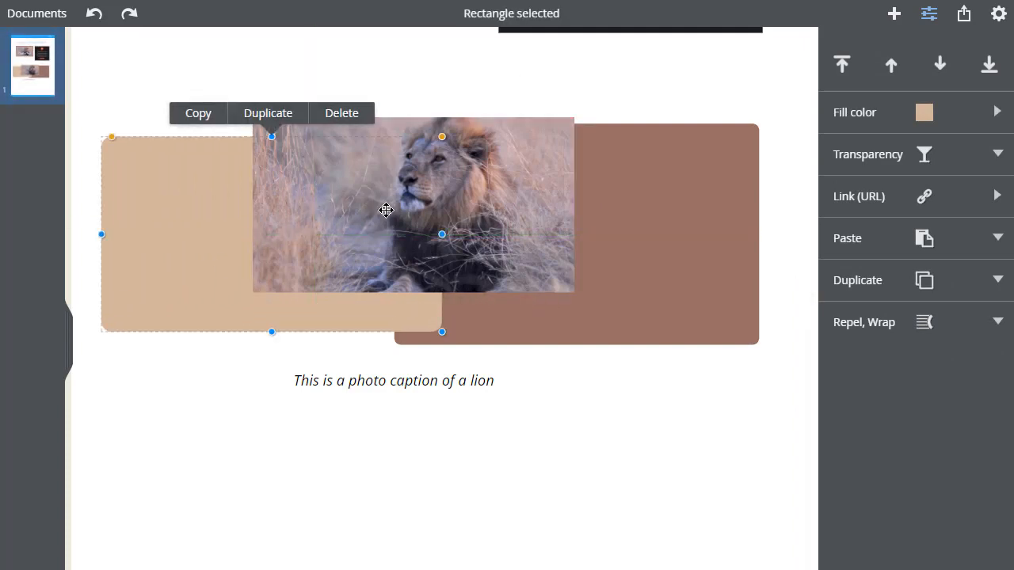
left_click(412, 206)
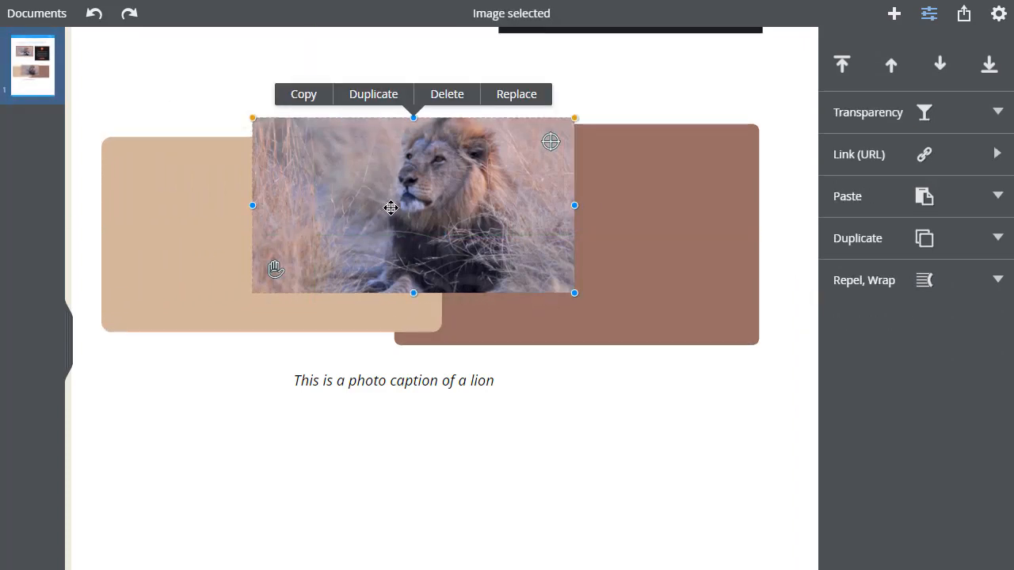